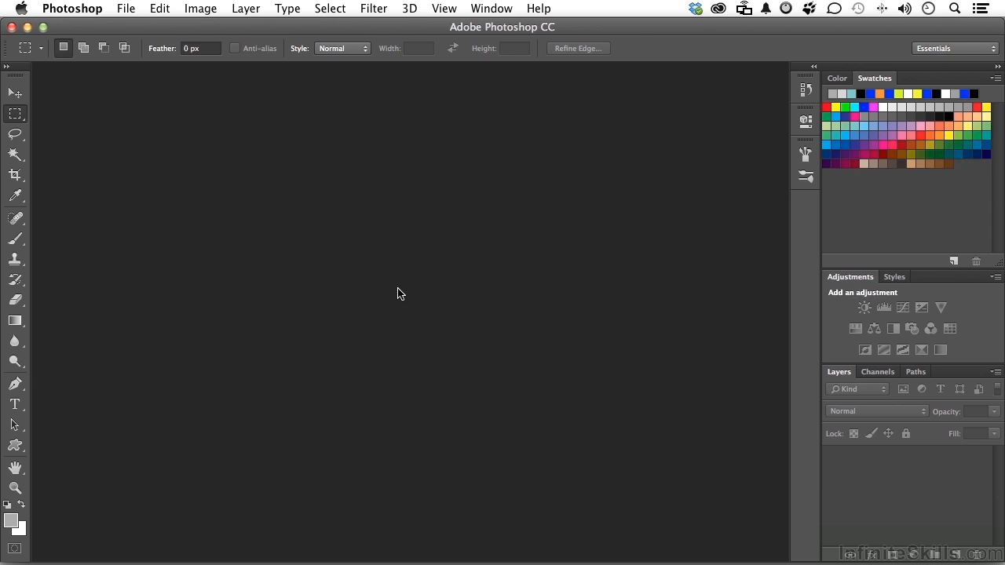
pyautogui.moveTo(227, 169)
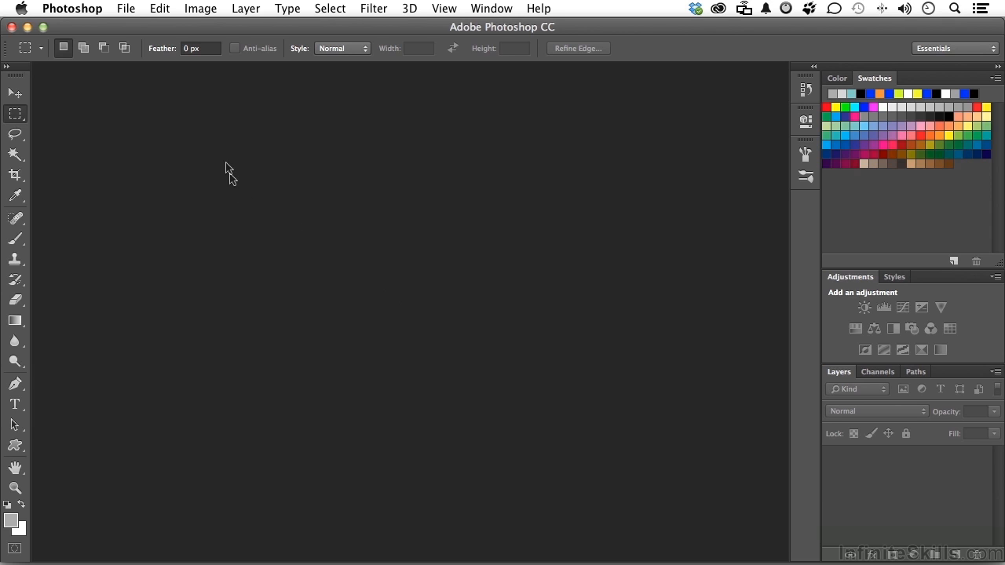
# Show Photoshop's File menu commands, including Browse in Bridge
pyautogui.click(125, 9)
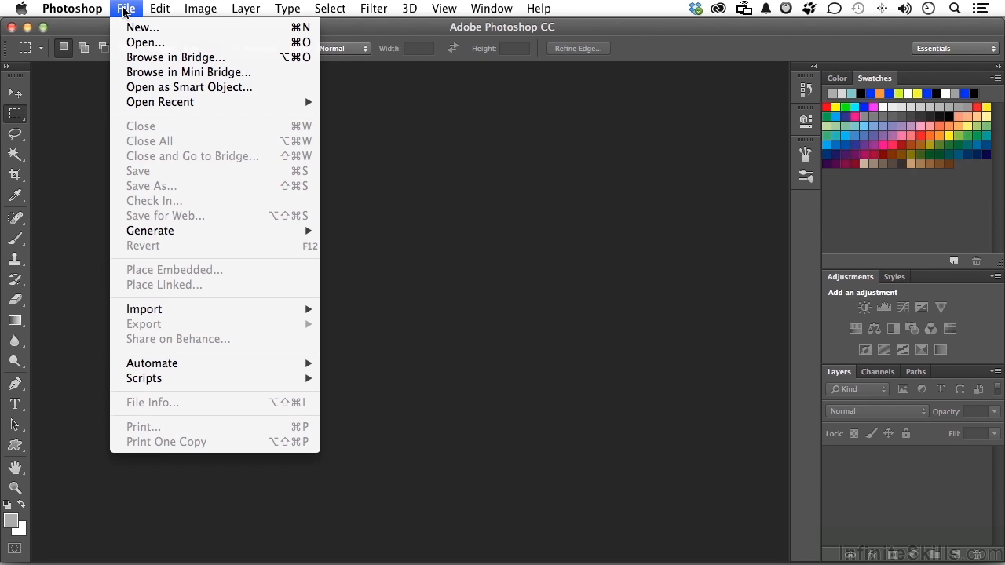
pyautogui.moveTo(158, 60)
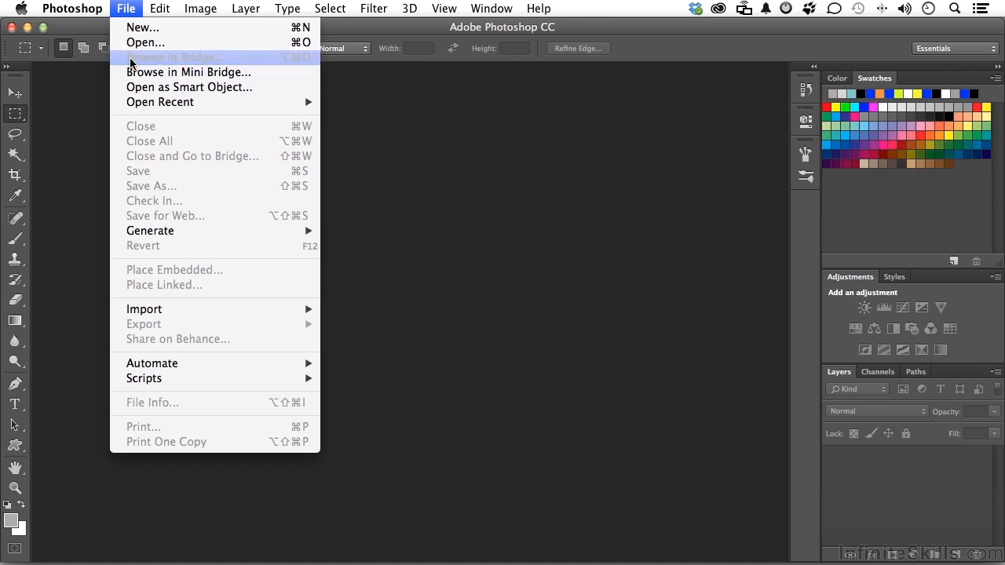
# Launch Bridge from Photoshop and display the onGoingProjects favorite folder
pyautogui.click(180, 56)
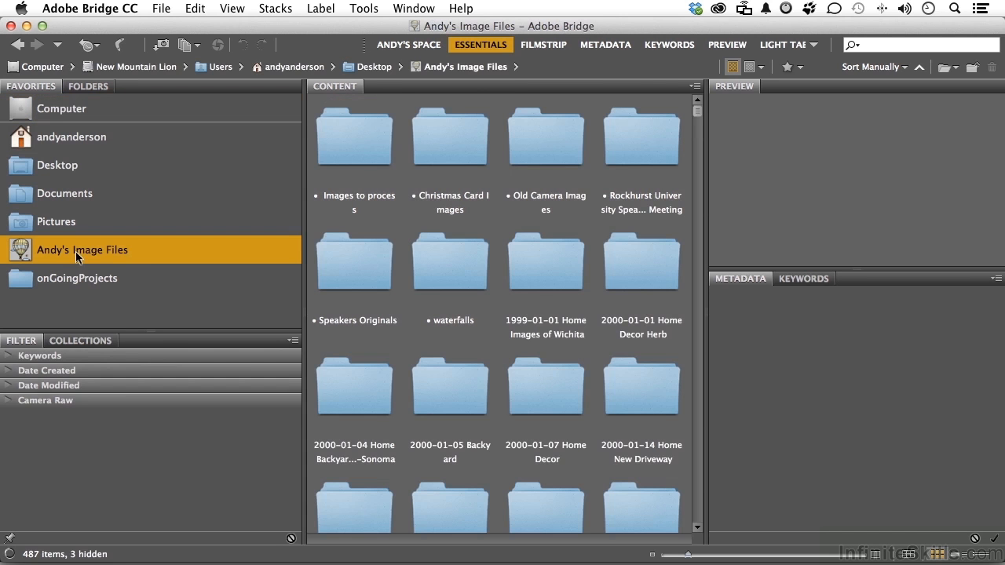
pyautogui.click(75, 278)
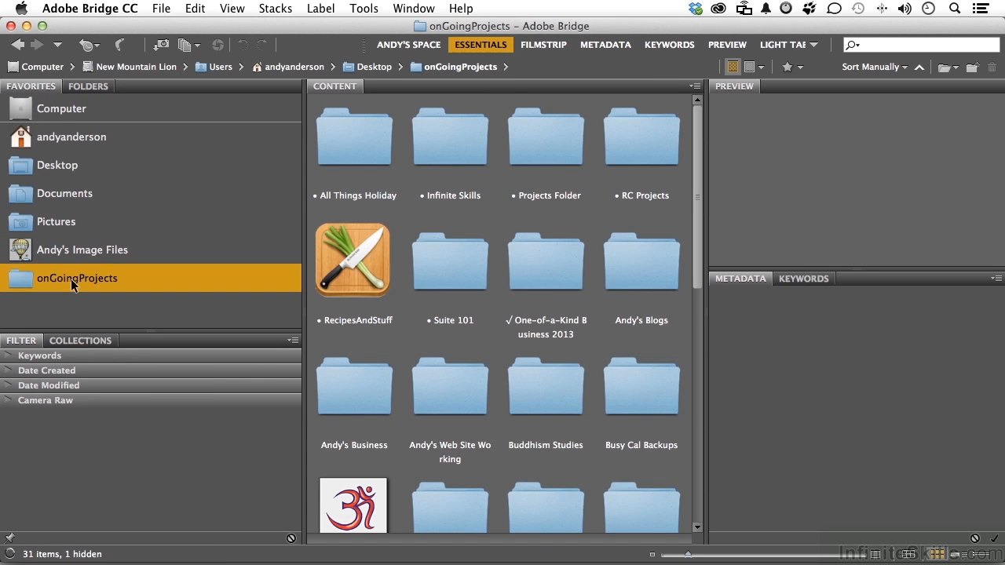
pyautogui.moveTo(77, 250)
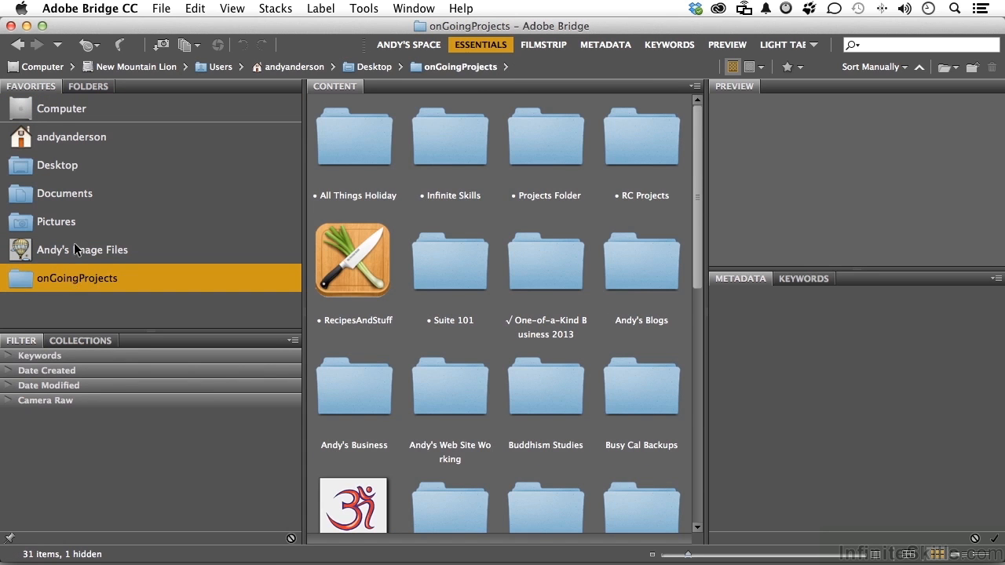
pyautogui.moveTo(54, 117)
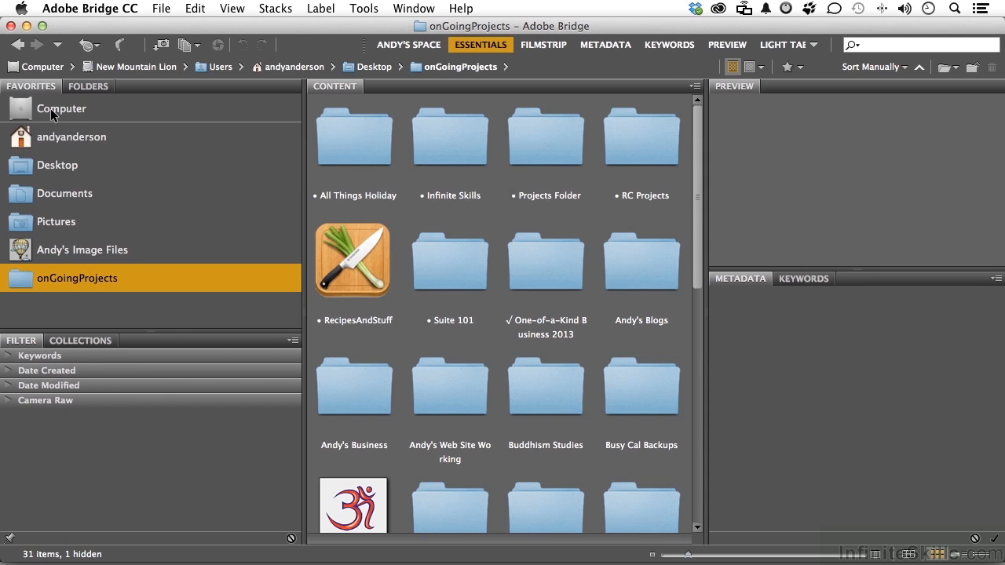
pyautogui.moveTo(61, 173)
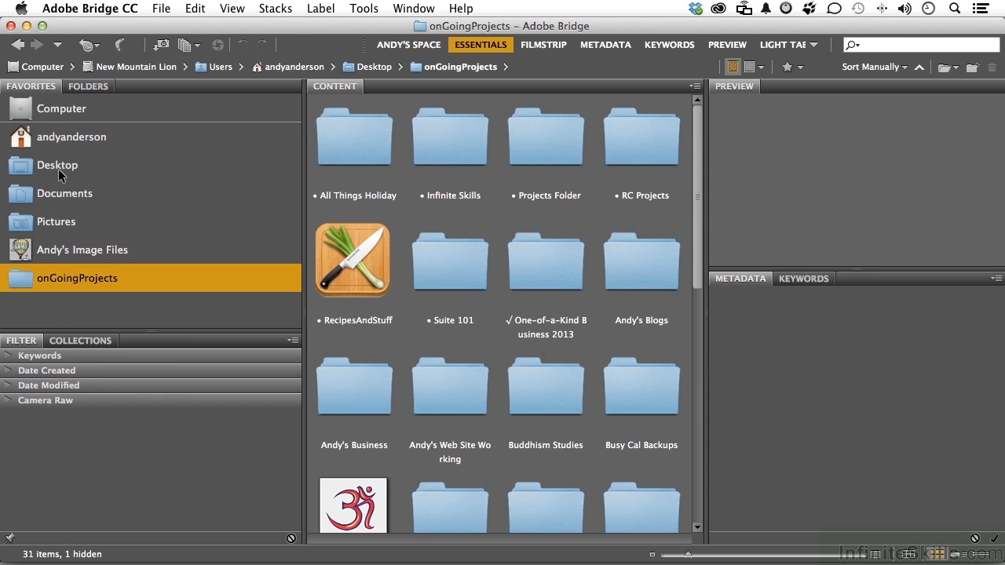
pyautogui.moveTo(88, 228)
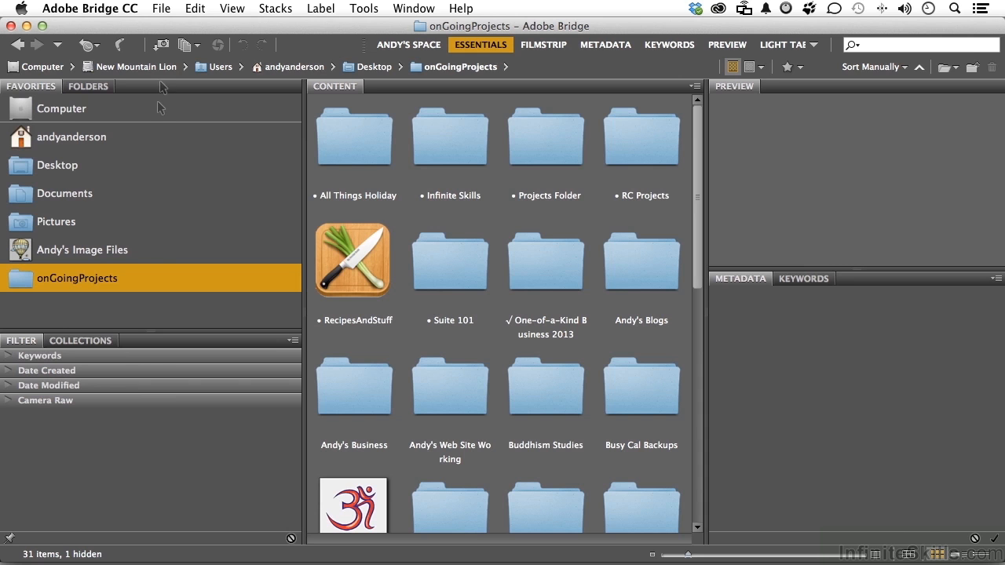
pyautogui.click(88, 9)
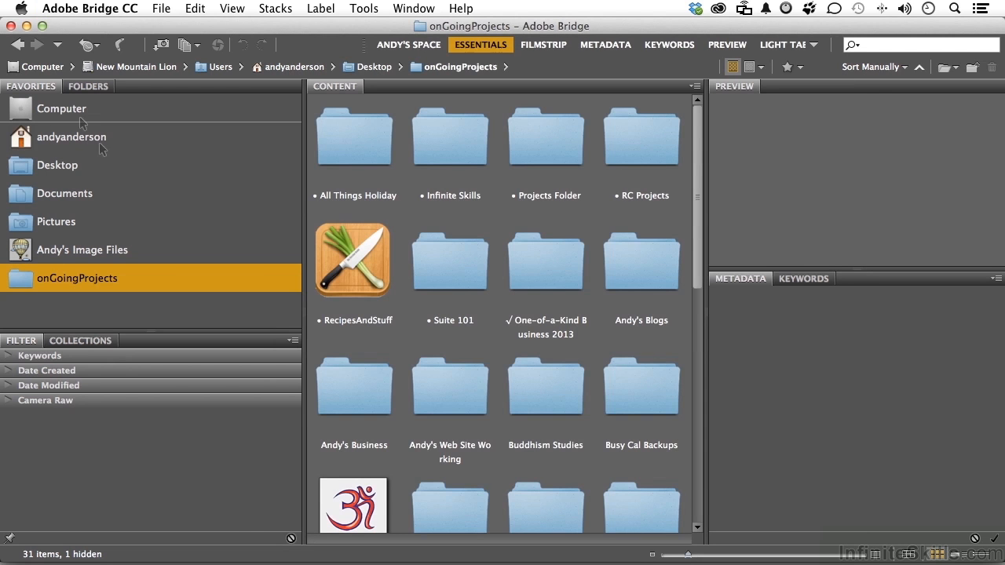
# View the computer's drives, then display the Andy's Image Files folder's 487 items
pyautogui.click(61, 108)
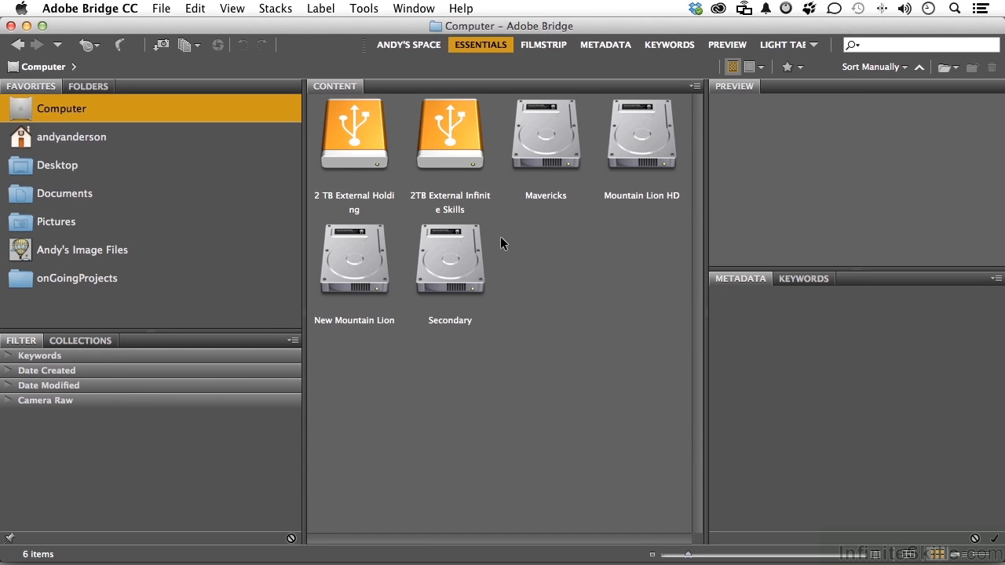
pyautogui.moveTo(166, 242)
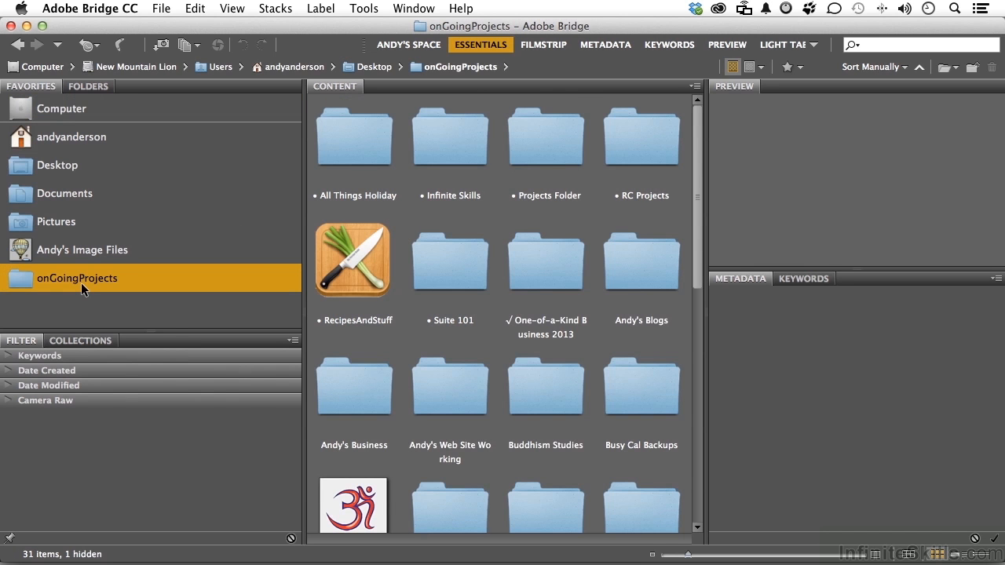
pyautogui.moveTo(81, 259)
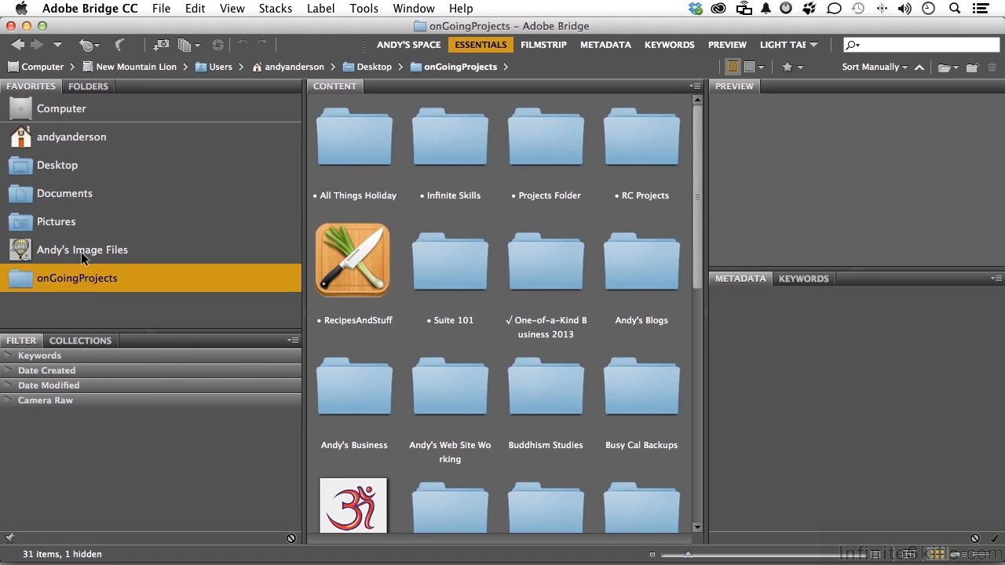
pyautogui.click(81, 249)
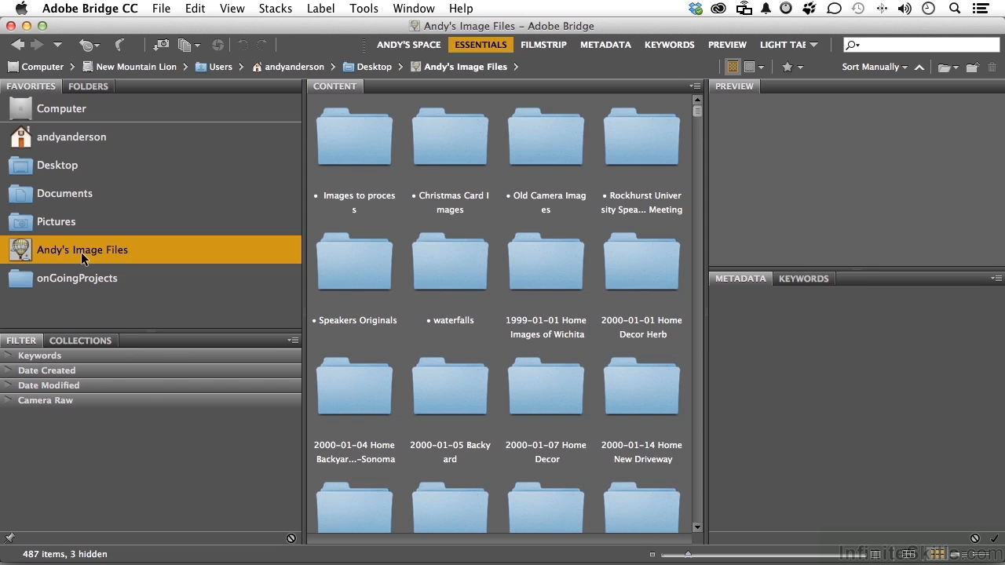
pyautogui.moveTo(50, 151)
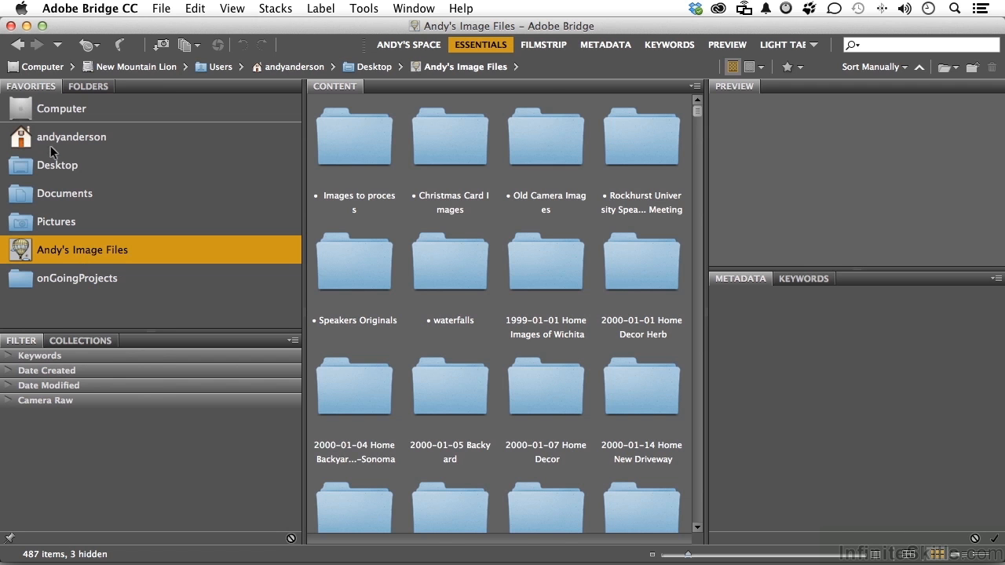
# Add the Desktop's New Illustrator CC folder to Favorites, then display onGoingProjects' 31 items
pyautogui.click(57, 165)
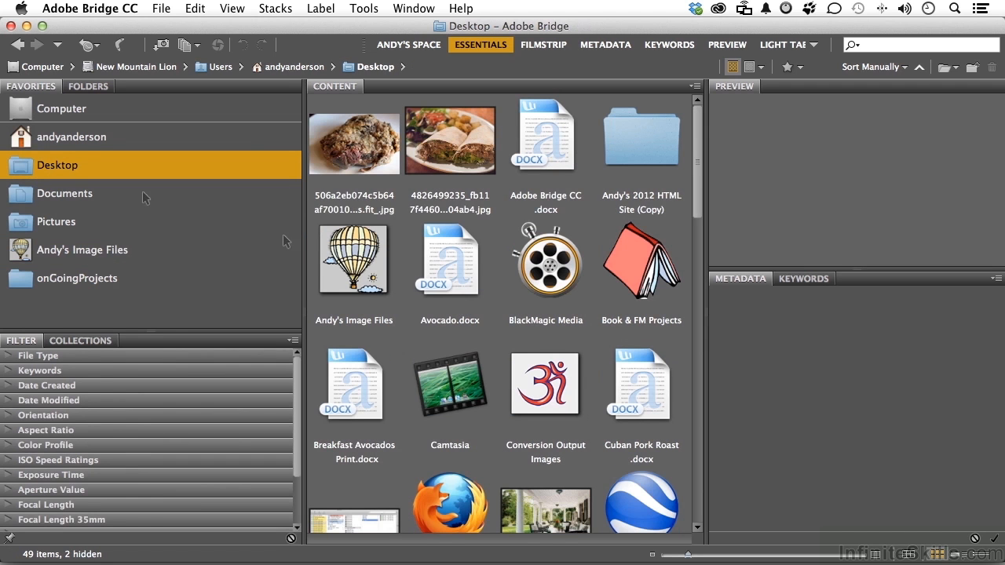
pyautogui.scroll(-3)
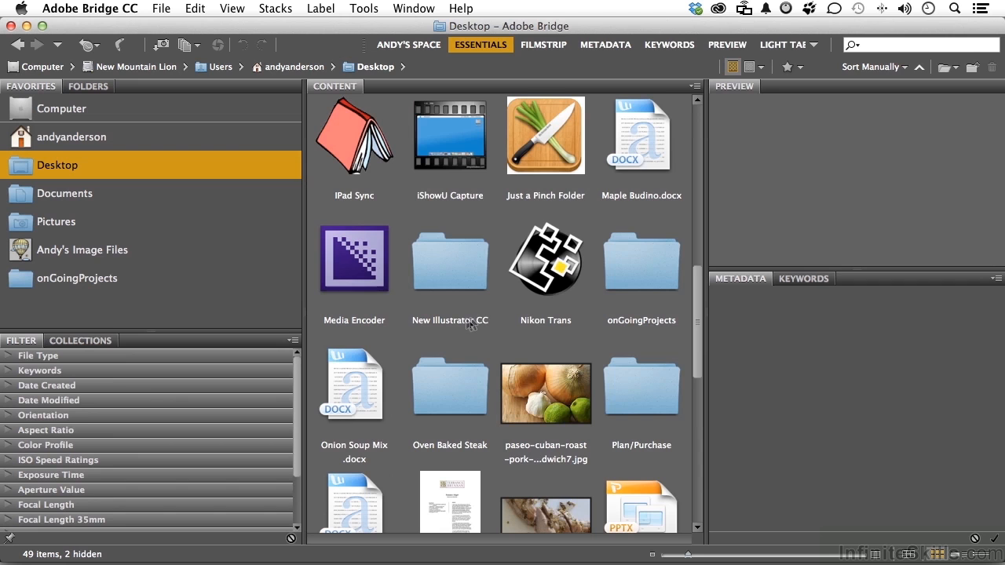
pyautogui.moveTo(443, 273)
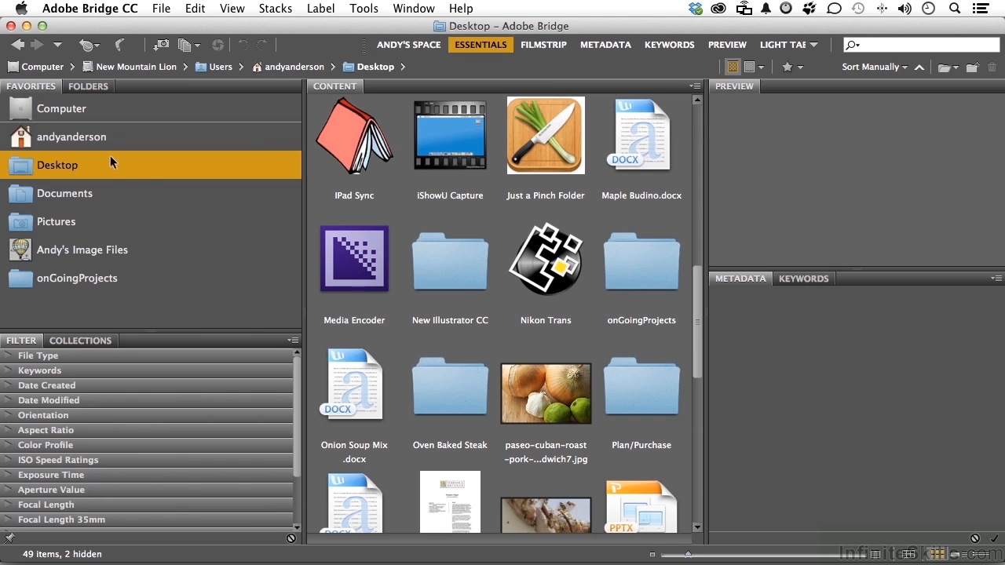
pyautogui.moveTo(407, 314)
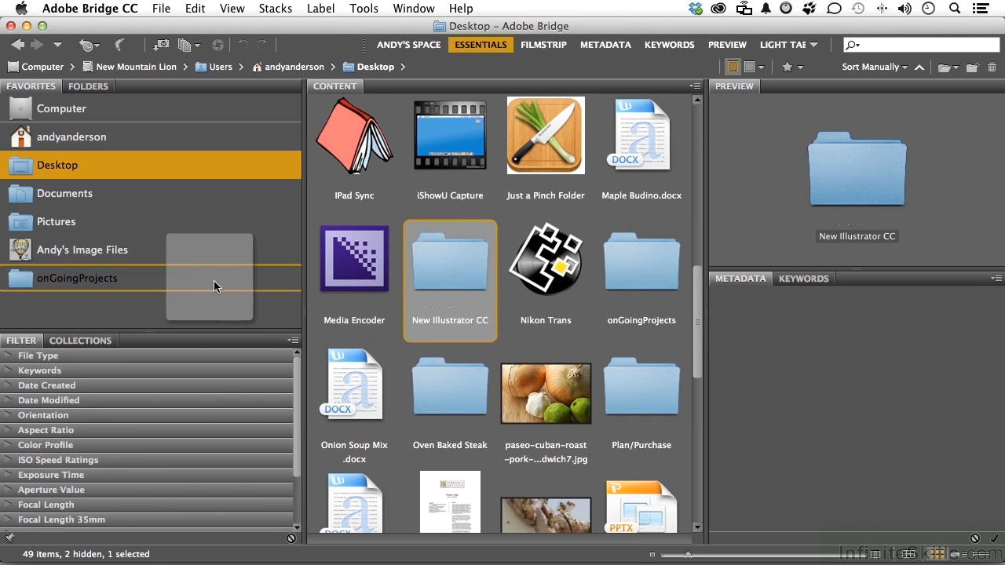
pyautogui.moveTo(449, 259); pyautogui.dragTo(219, 297)
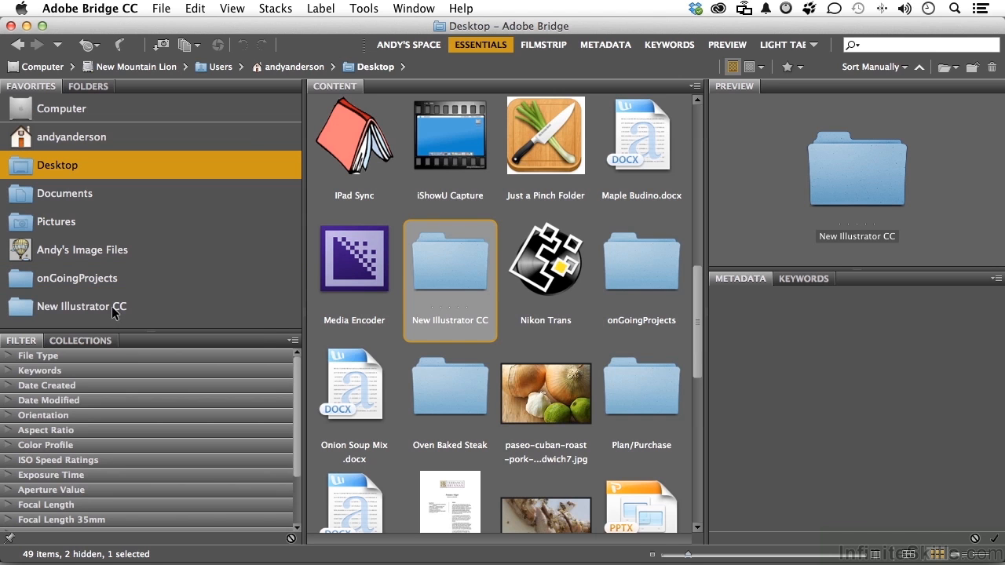
pyautogui.doubleClick(450, 270)
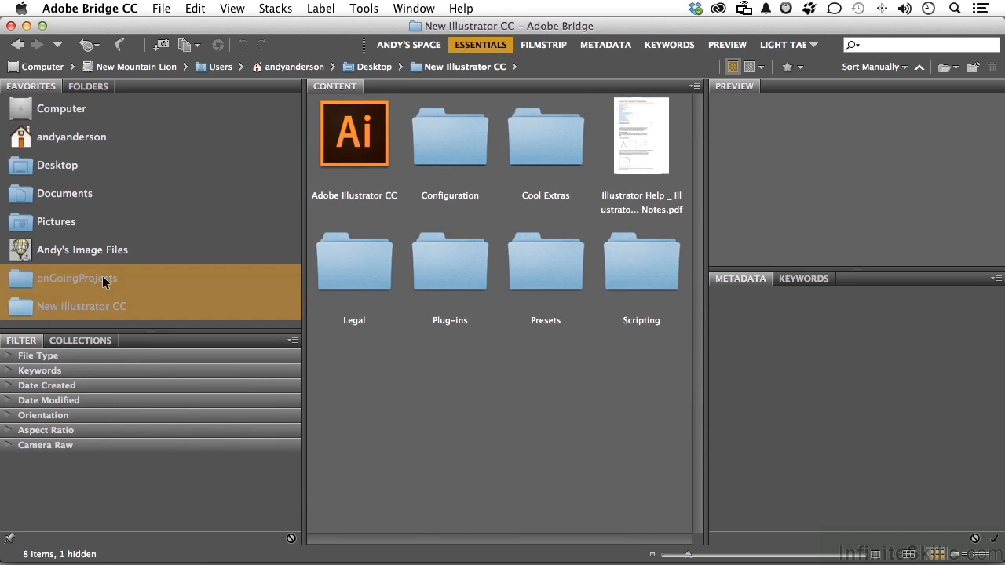
pyautogui.doubleClick(77, 278)
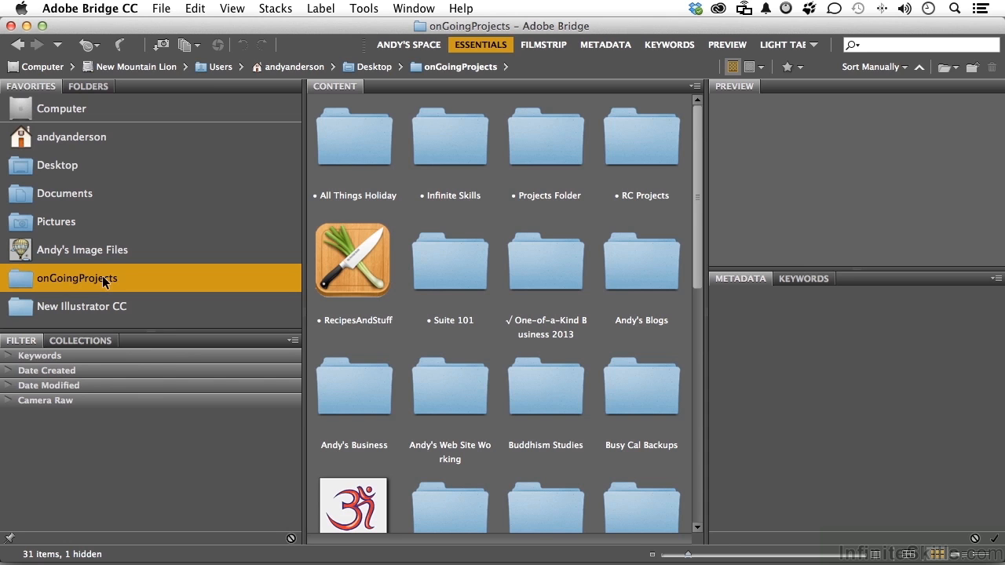
pyautogui.moveTo(99, 300)
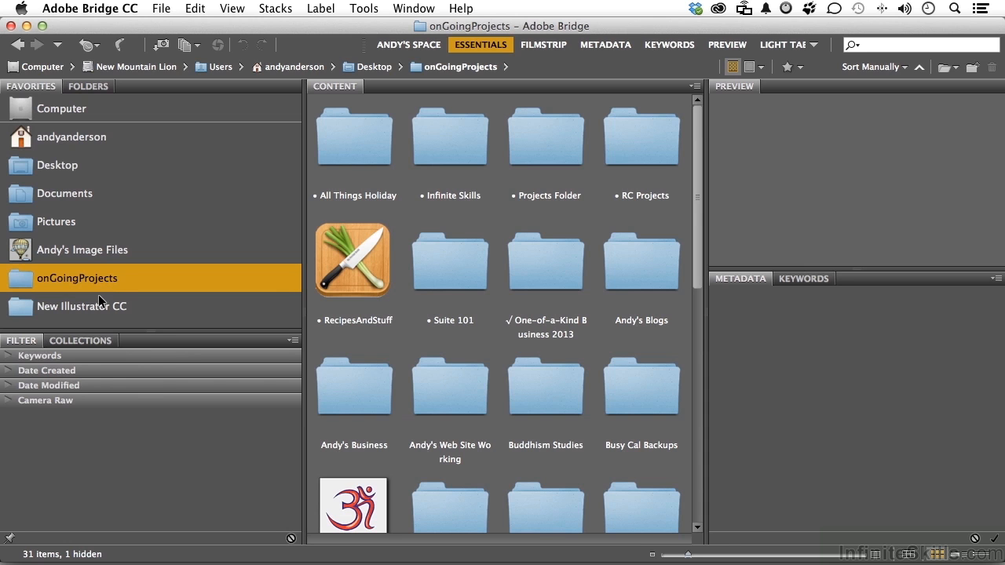
# Remove New Illustrator CC from the Favorites panel via its context menu
pyautogui.rightClick(81, 306)
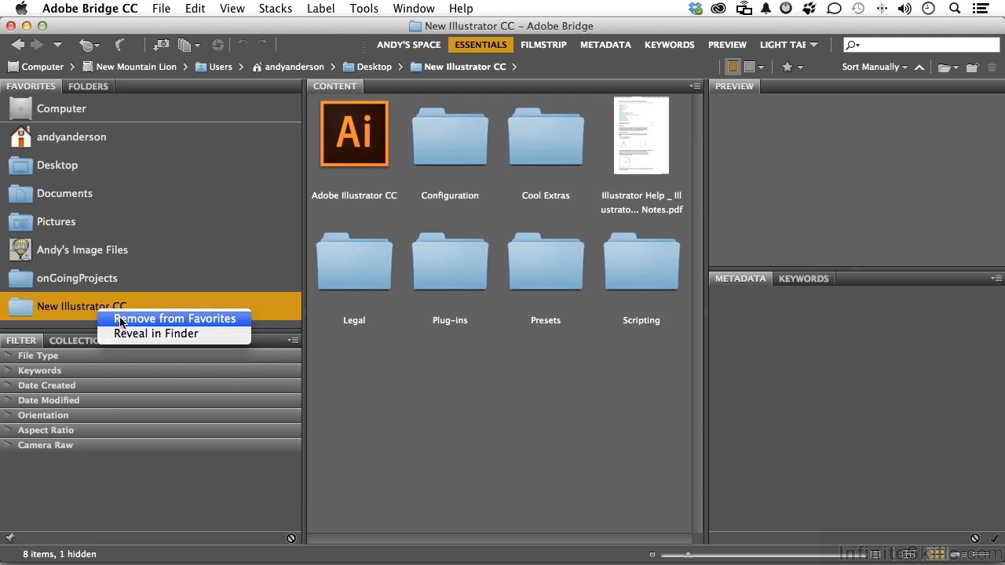
pyautogui.click(174, 317)
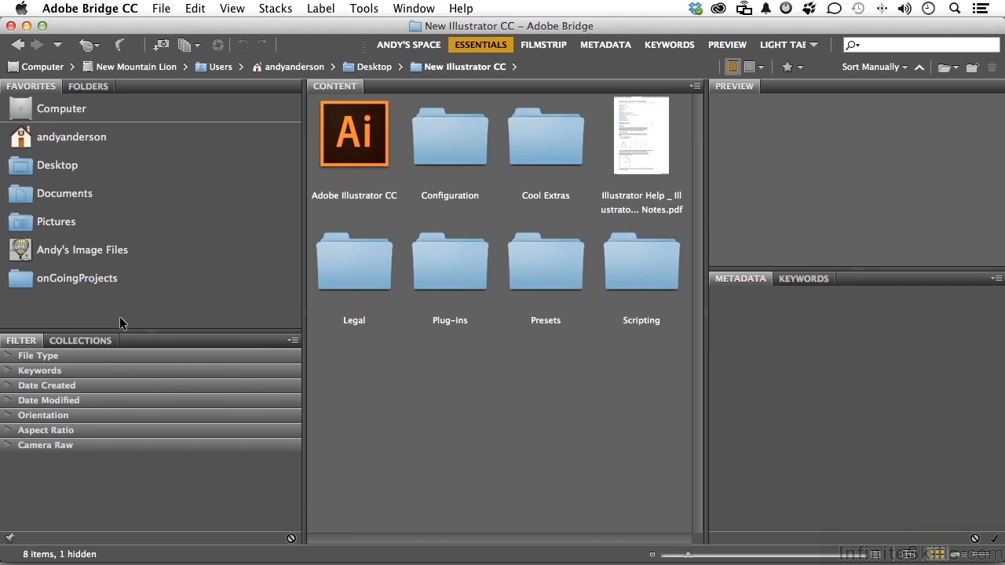
pyautogui.moveTo(124, 314)
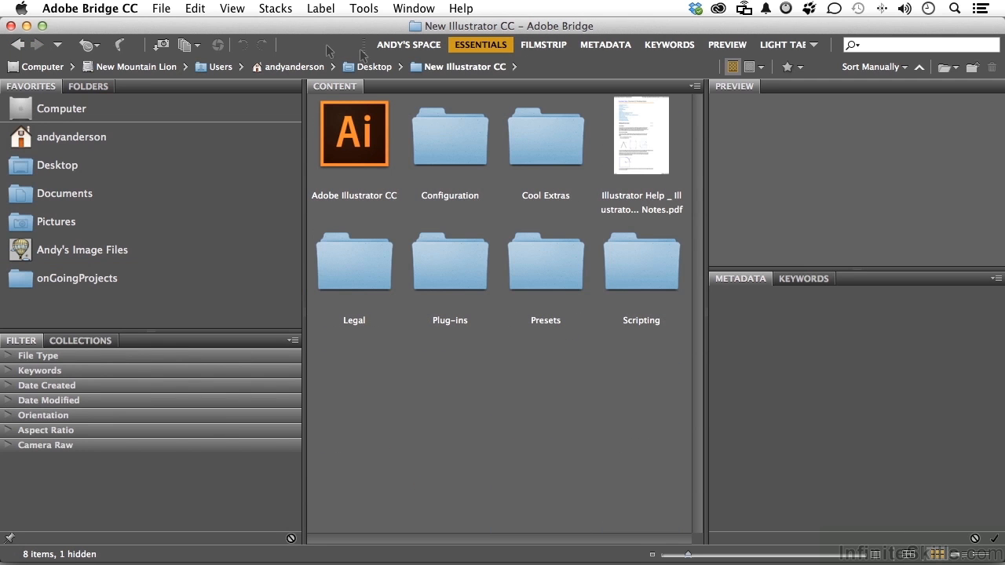
# Step back through the path bar to the Users folder and switch to the Collections panel
pyautogui.click(374, 66)
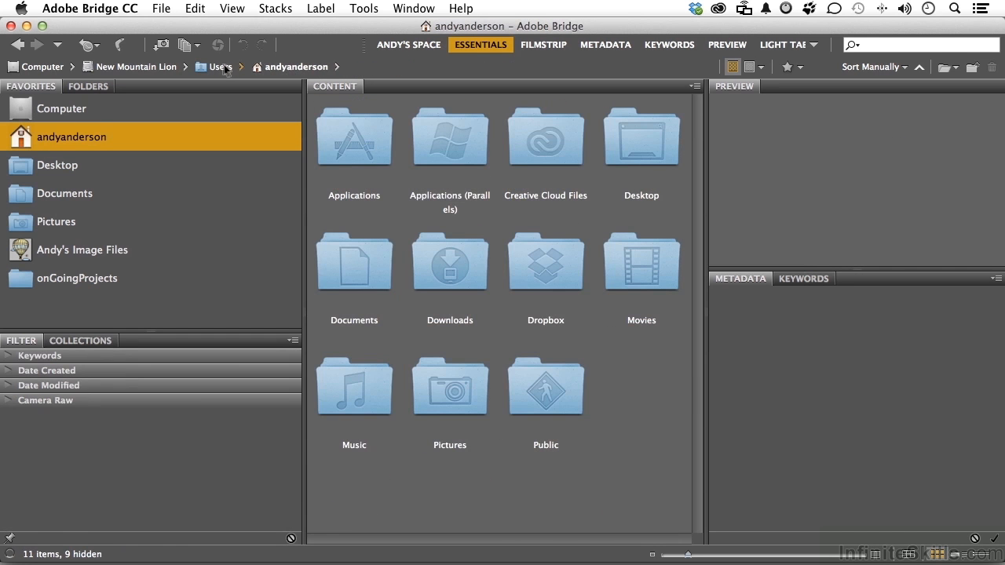
pyautogui.click(217, 65)
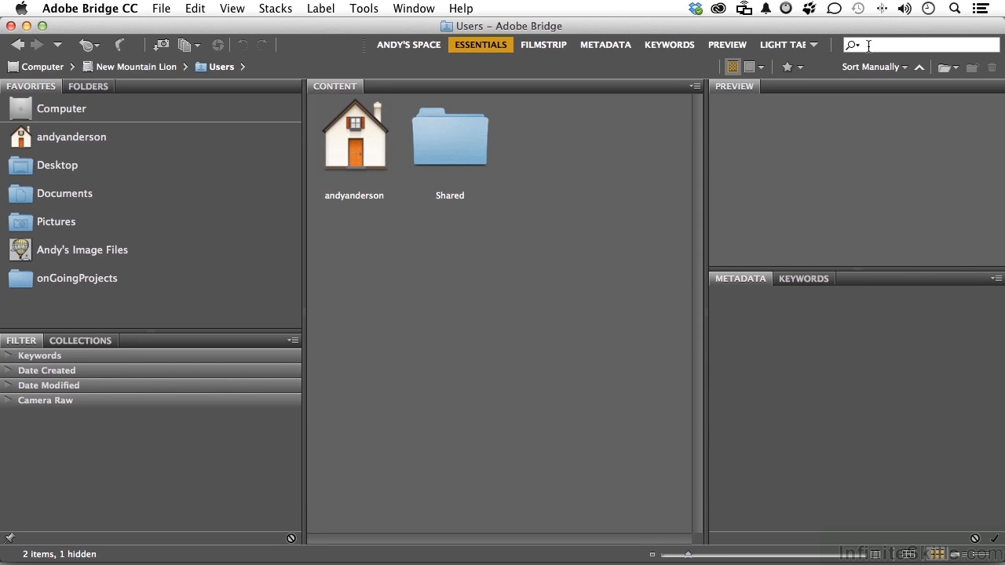
pyautogui.moveTo(92, 101)
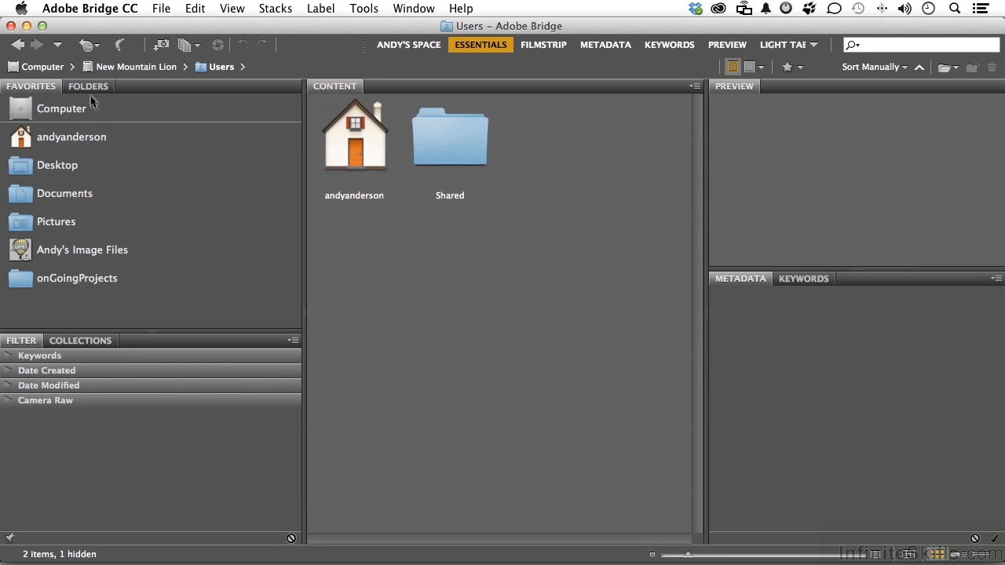
pyautogui.click(88, 86)
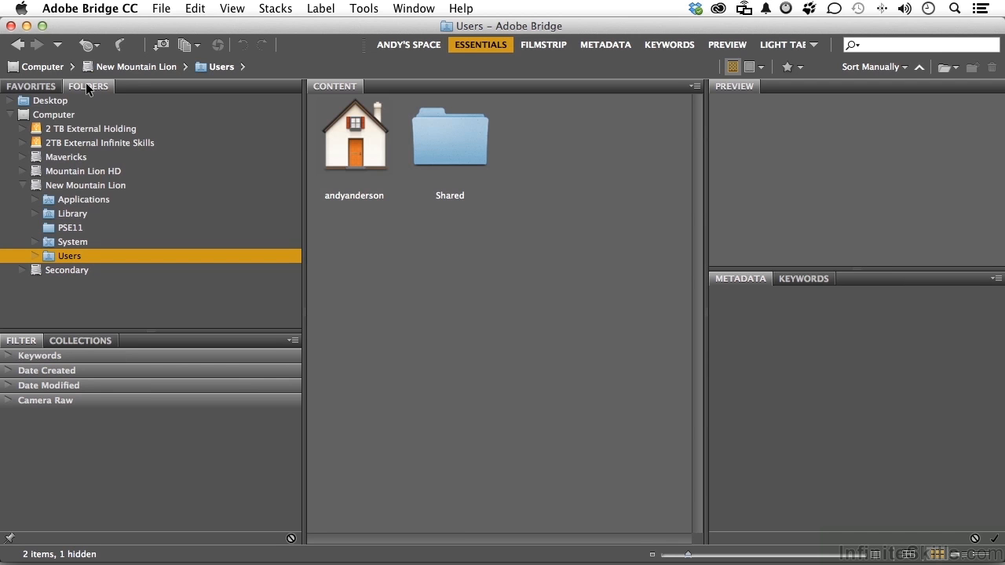
pyautogui.moveTo(87, 228)
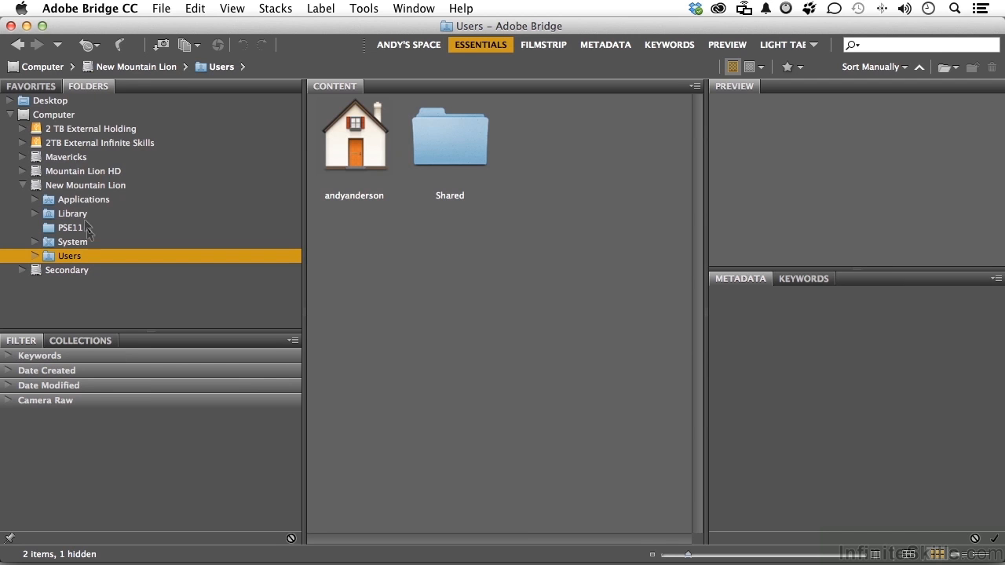
pyautogui.click(32, 86)
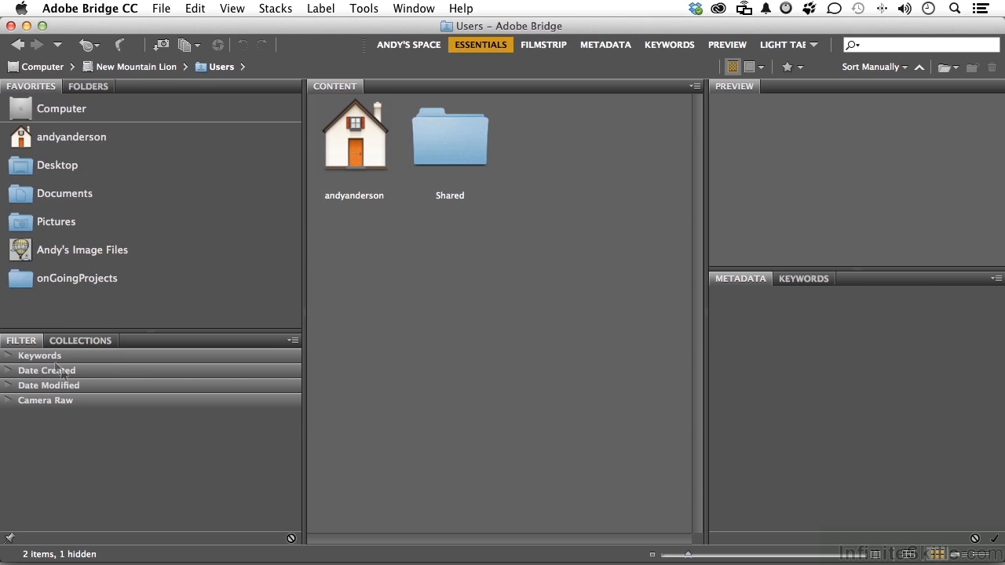
pyautogui.click(80, 339)
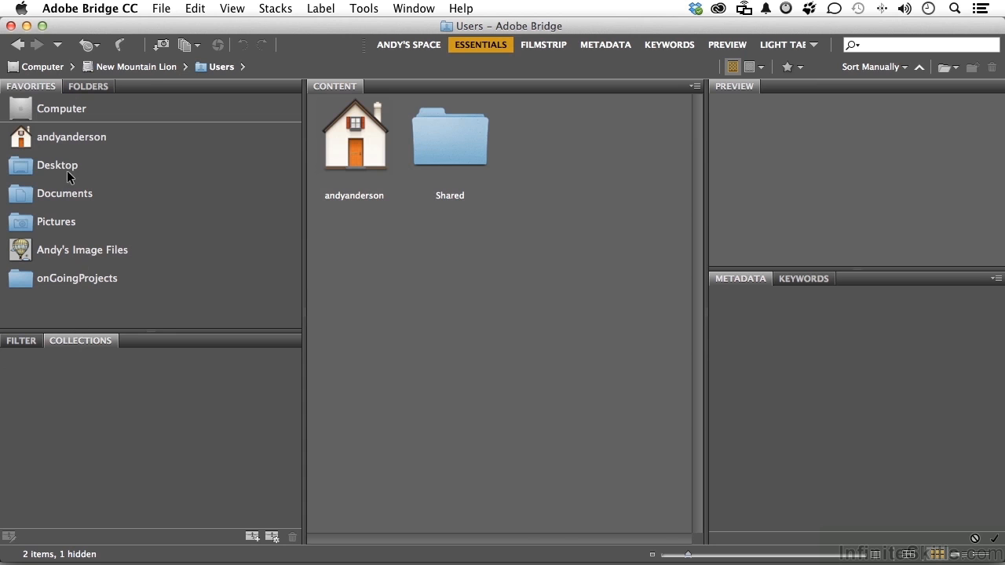
# Select the wrap photo on the Desktop, show its assigned keywords, and enlarge the thumbnails
pyautogui.click(56, 165)
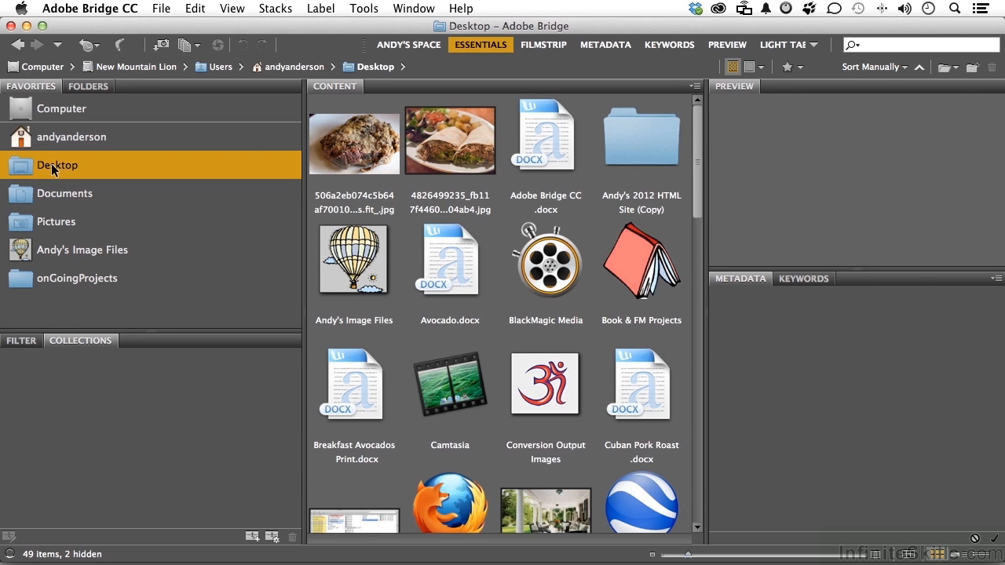
pyautogui.click(449, 140)
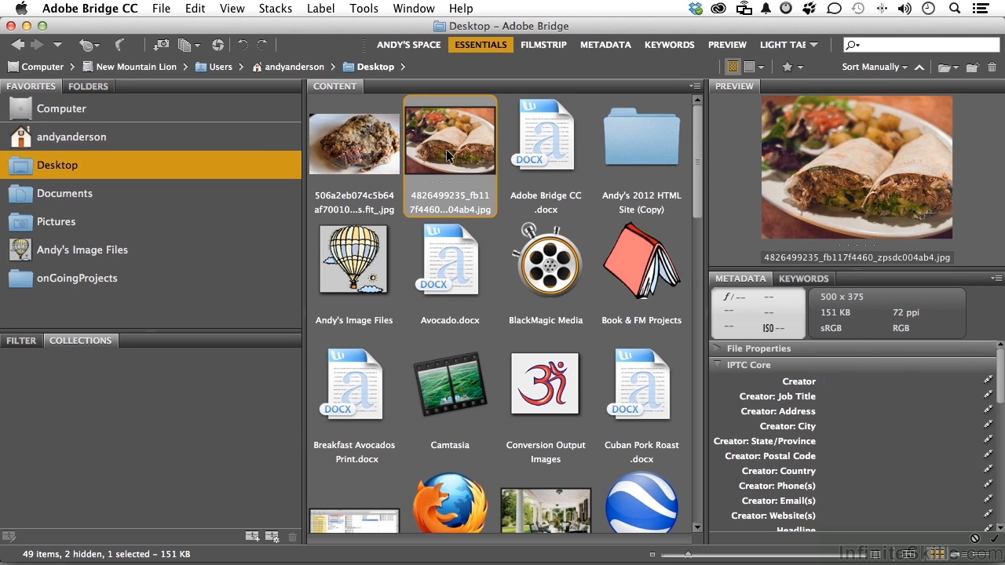
pyautogui.moveTo(929, 418)
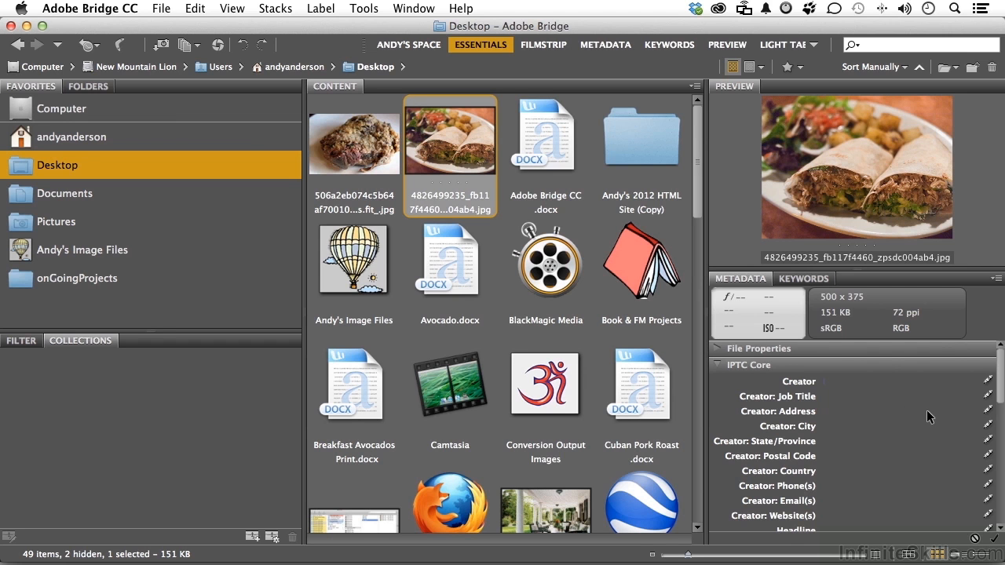
pyautogui.click(804, 280)
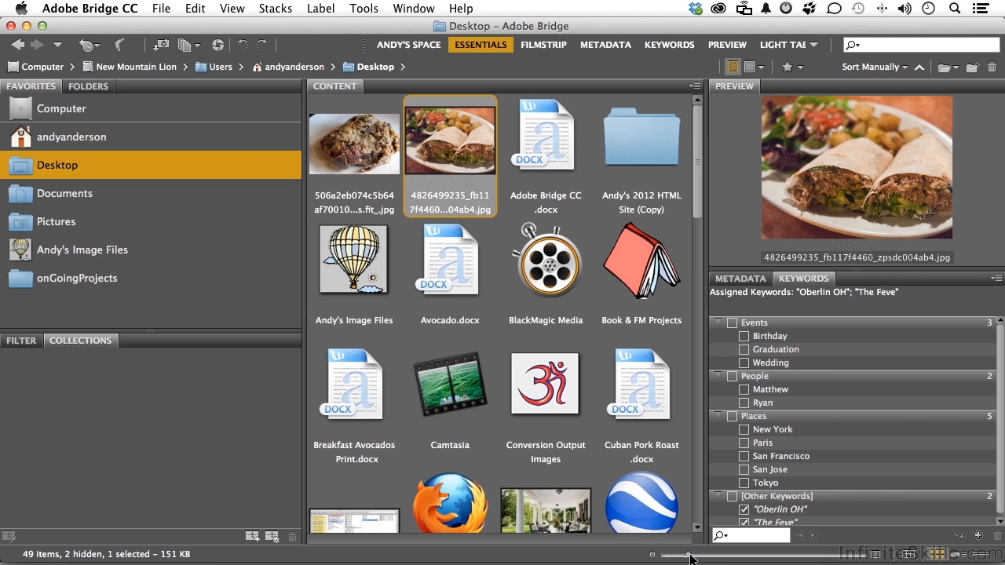
pyautogui.moveTo(691, 558); pyautogui.dragTo(731, 558)
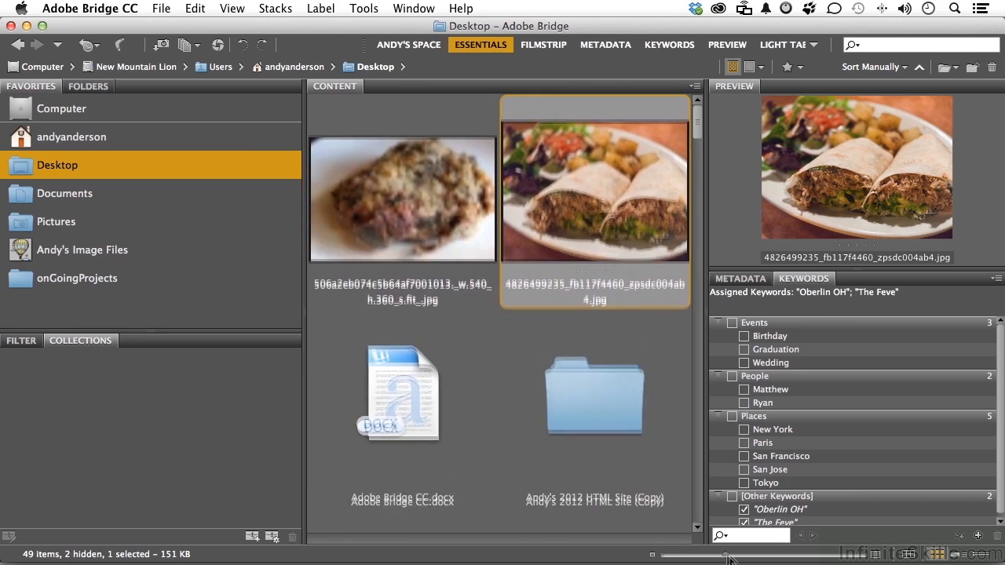